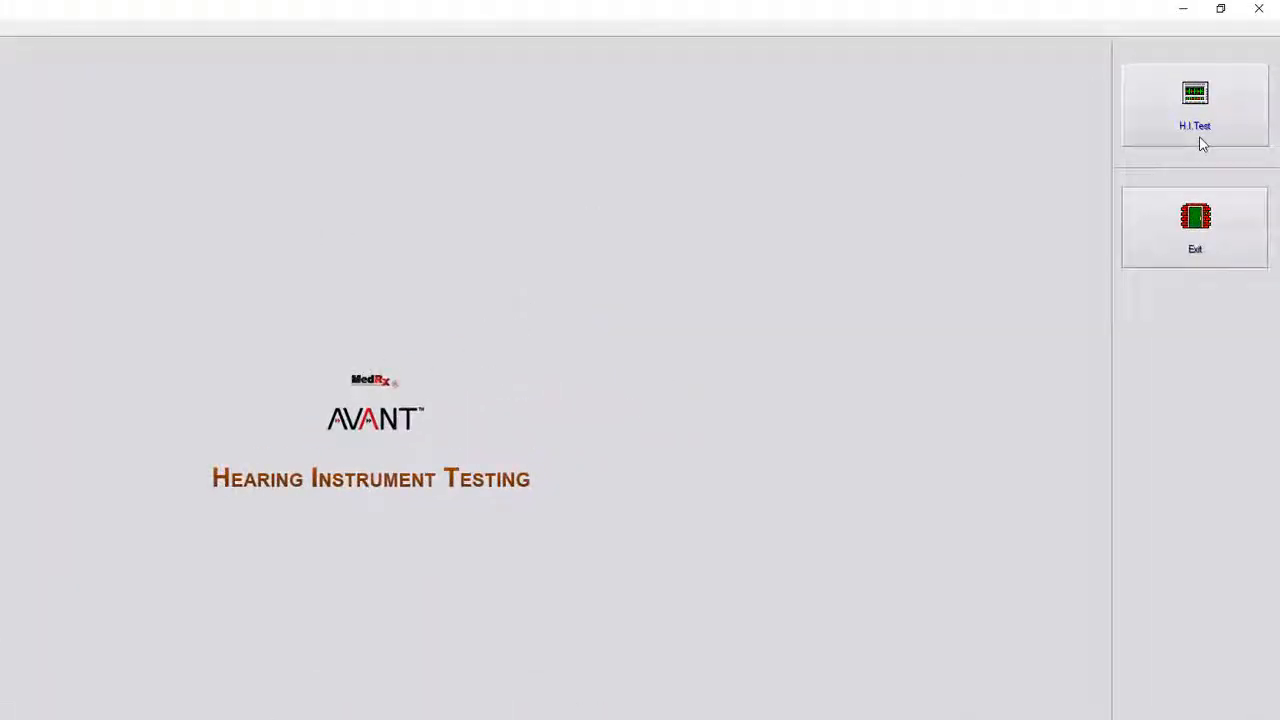
Open the H.I. Test screen showing the empty SPL graph and ANSI linear test list.
{"action": "left_click", "coordinate": [1194, 104]}
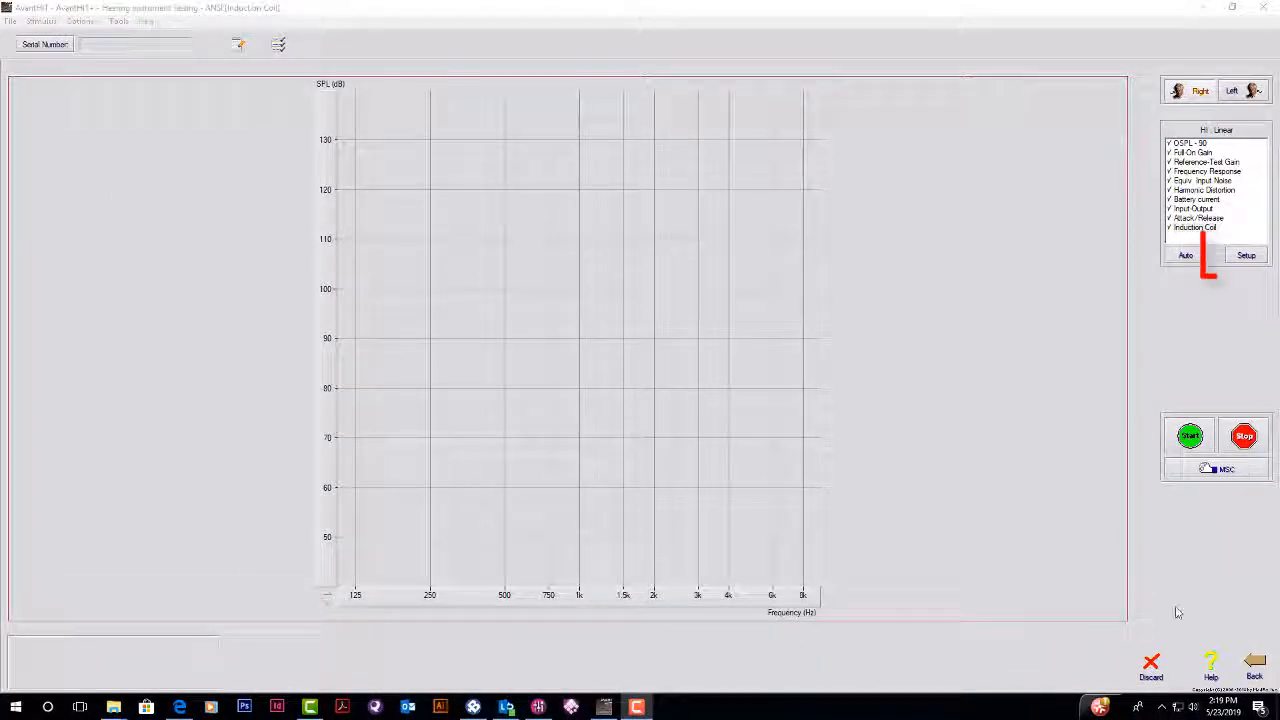
{"action": "left_click", "coordinate": [1246, 255]}
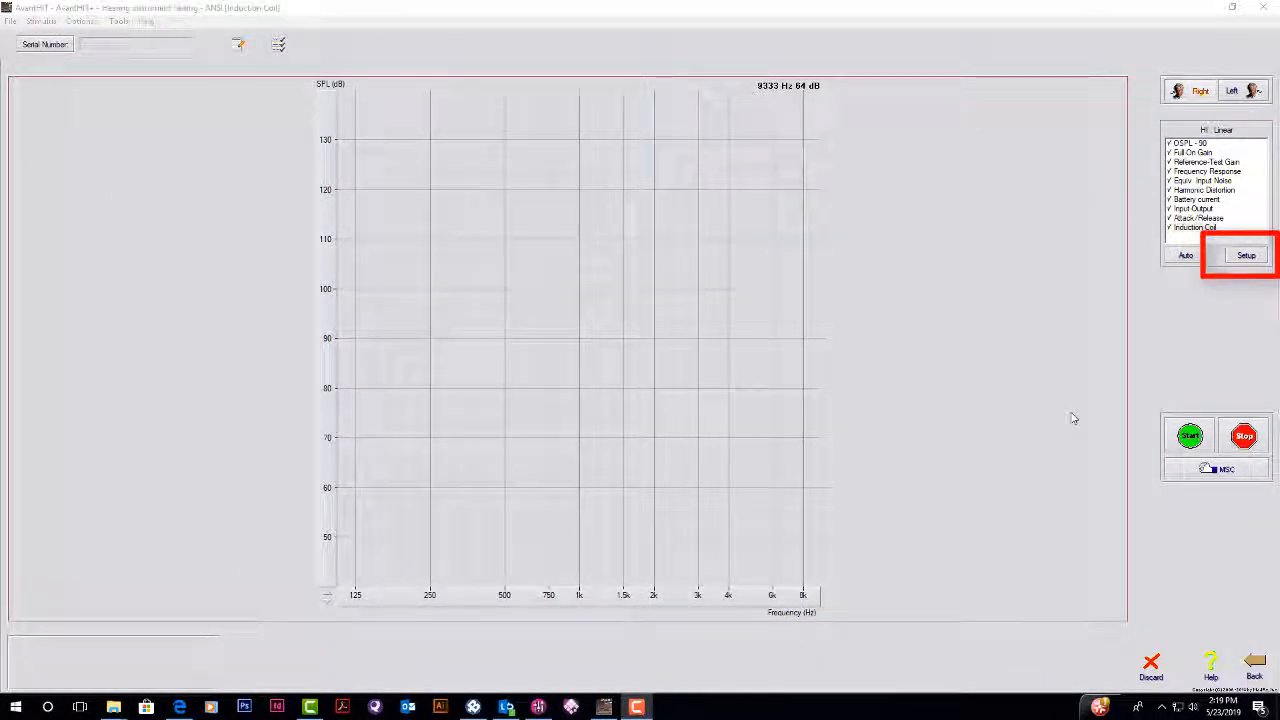
In test setup, remove Induction Coil and enable Always Perform RTG.
{"action": "left_click", "coordinate": [1246, 255]}
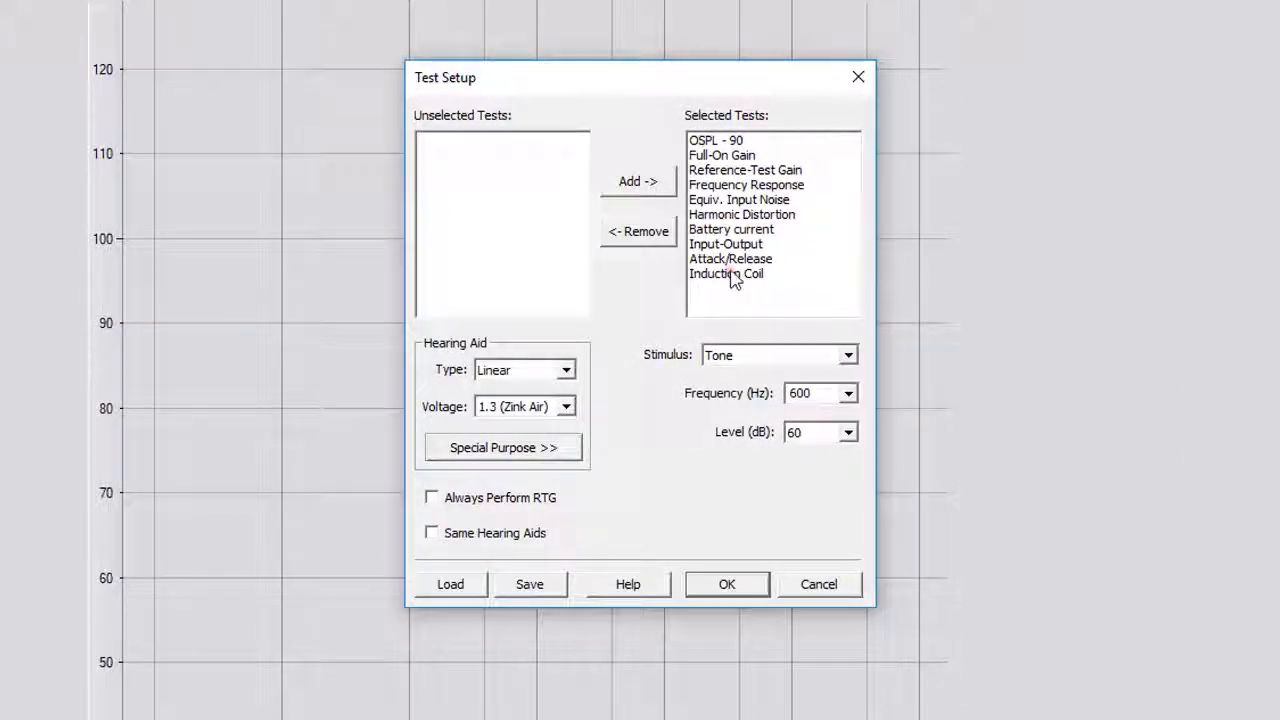
{"action": "left_click", "coordinate": [726, 273]}
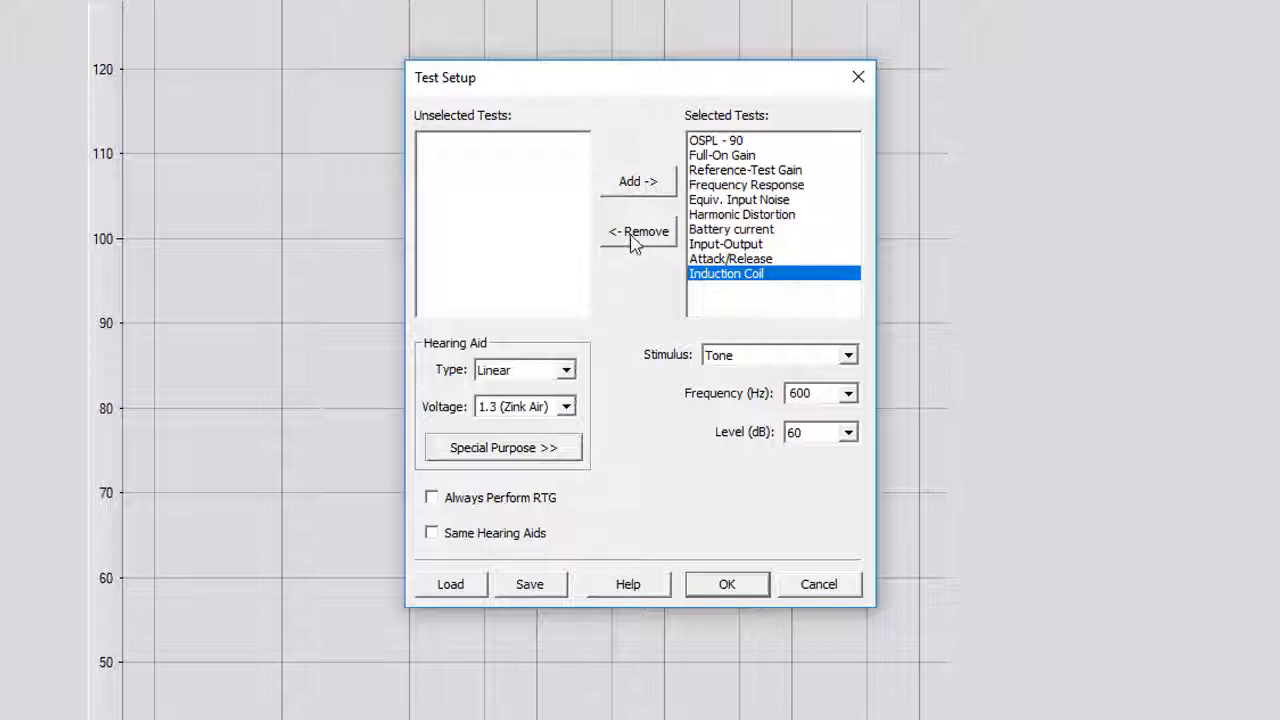
{"action": "left_click", "coordinate": [638, 231]}
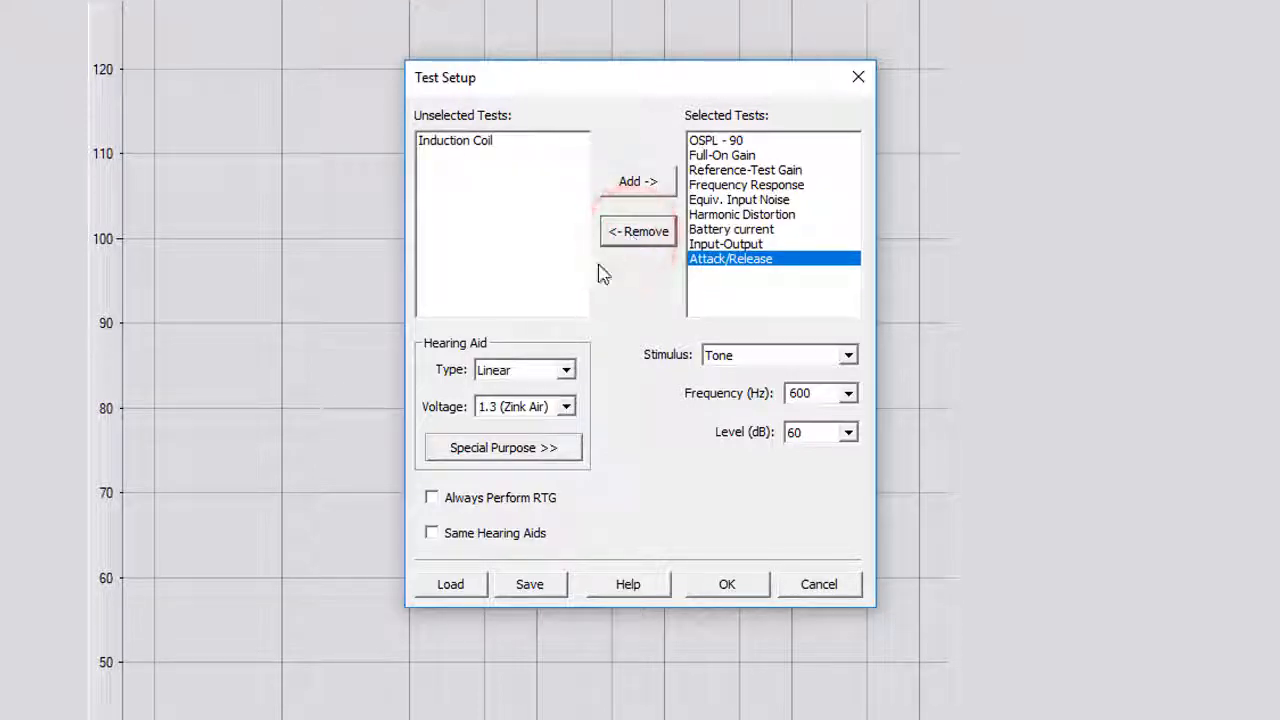
{"action": "mouse_move", "coordinate": [575, 318]}
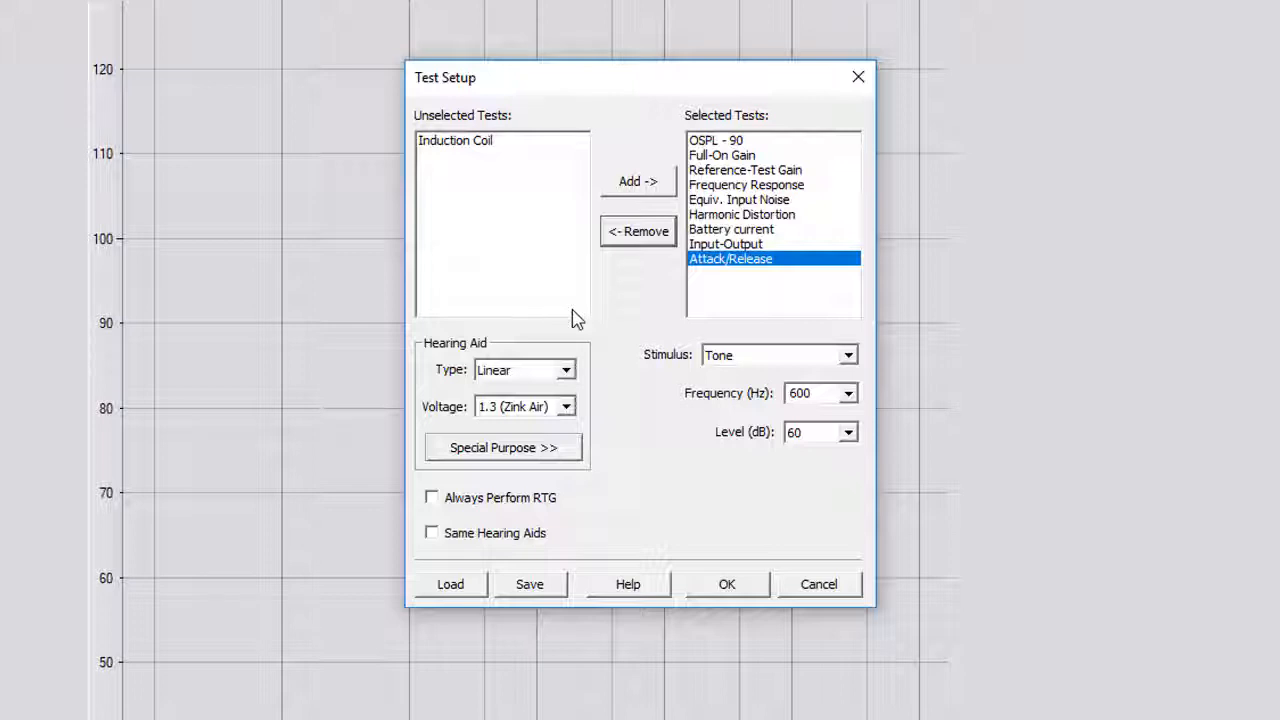
{"action": "left_click", "coordinate": [431, 497]}
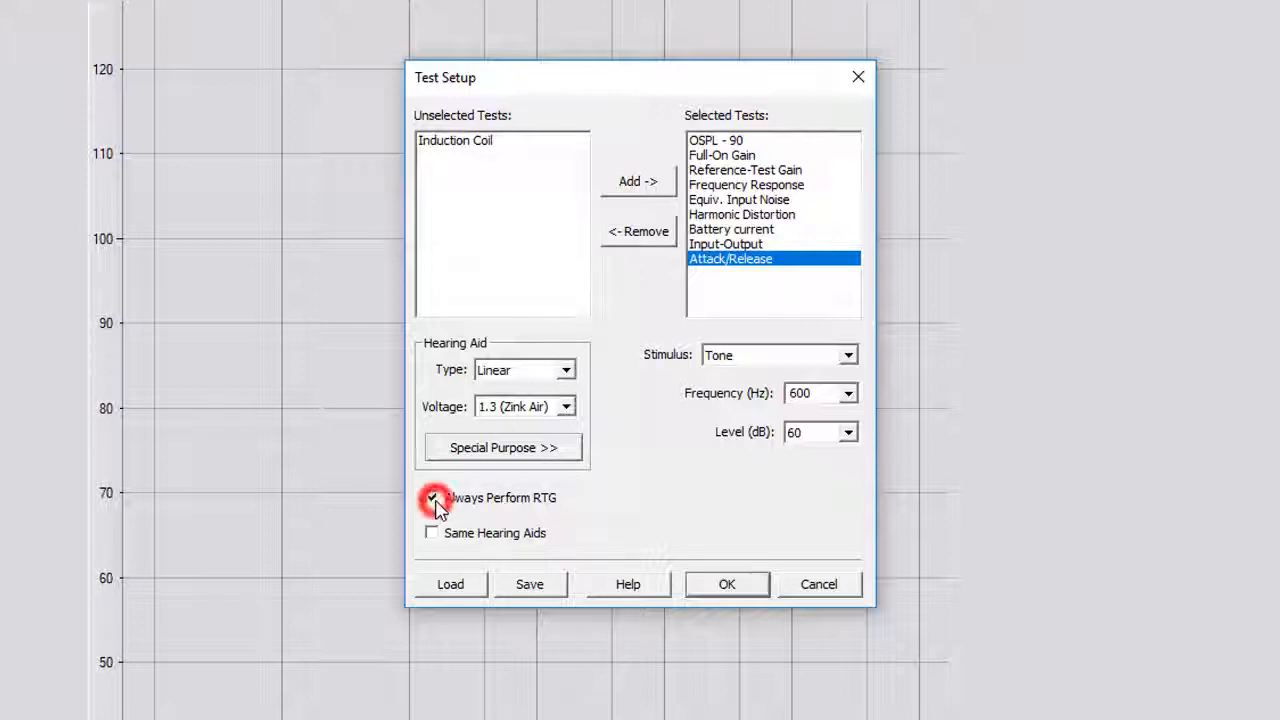
{"action": "left_click", "coordinate": [432, 497]}
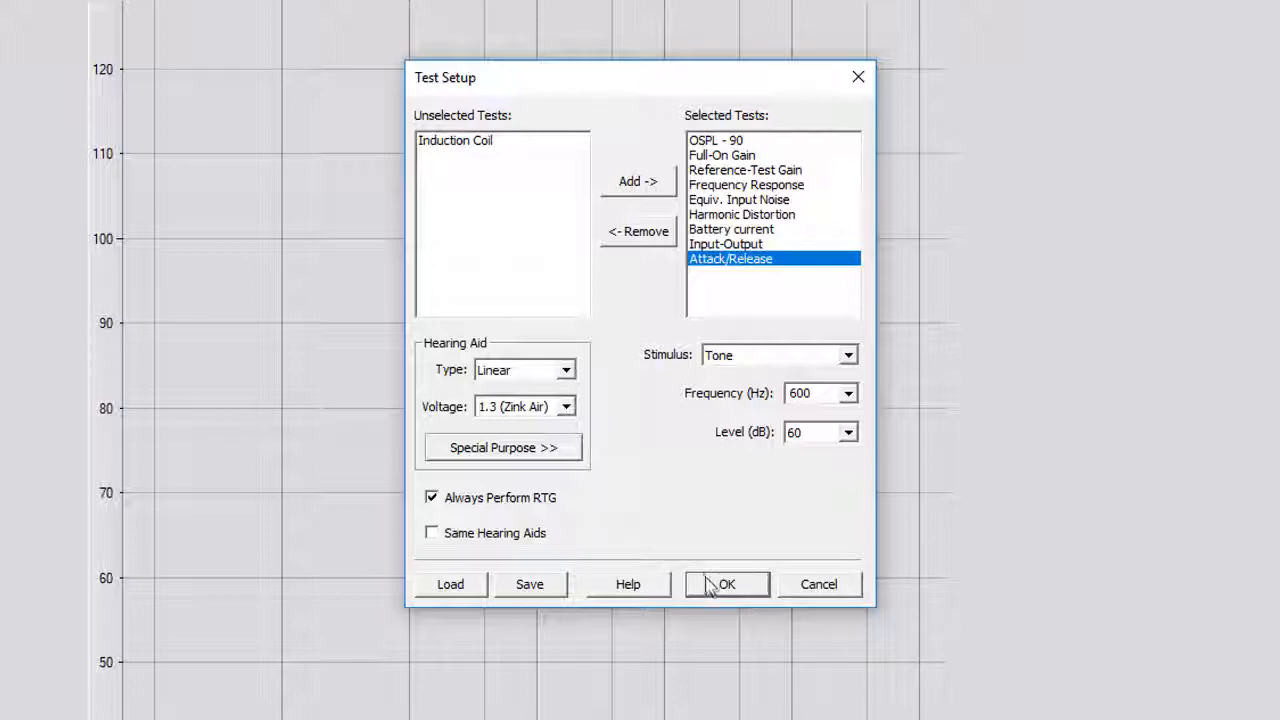
{"action": "left_click", "coordinate": [726, 584]}
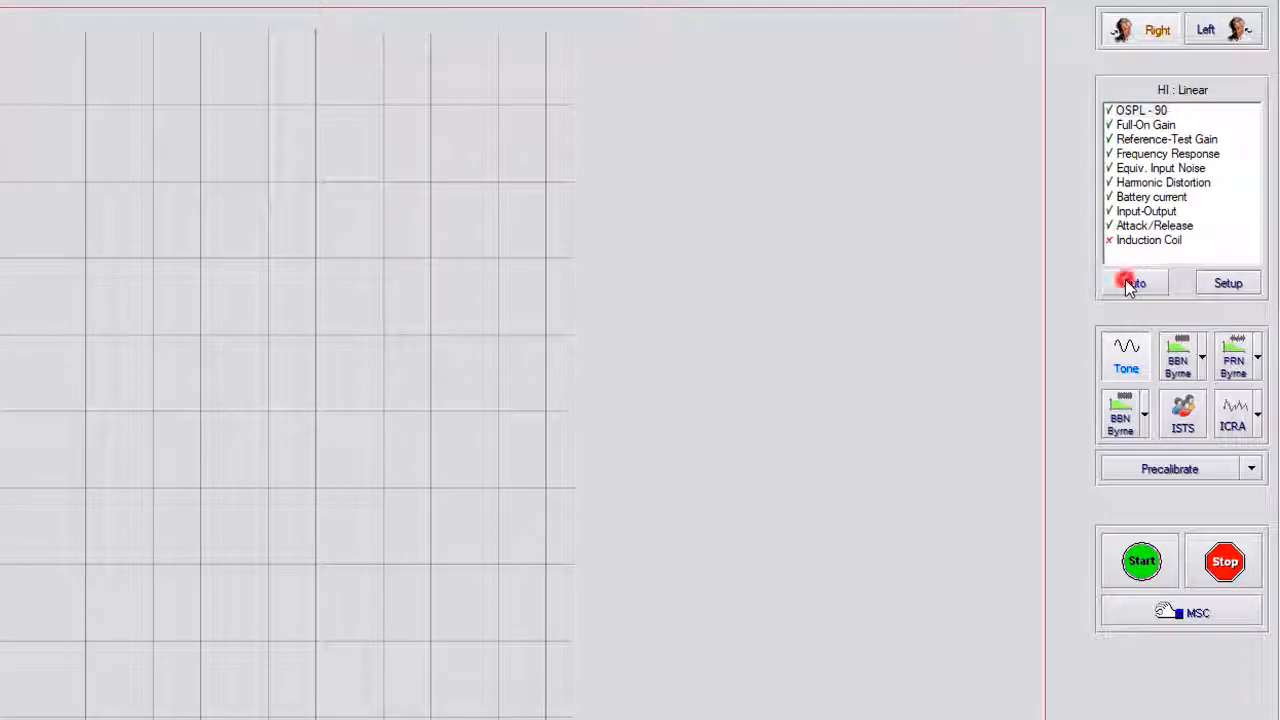
Run the Auto sequence through OSPL-90, Full-On Gain and Reference-Test Gain, accepting the RTG result.
{"action": "left_click", "coordinate": [1135, 282]}
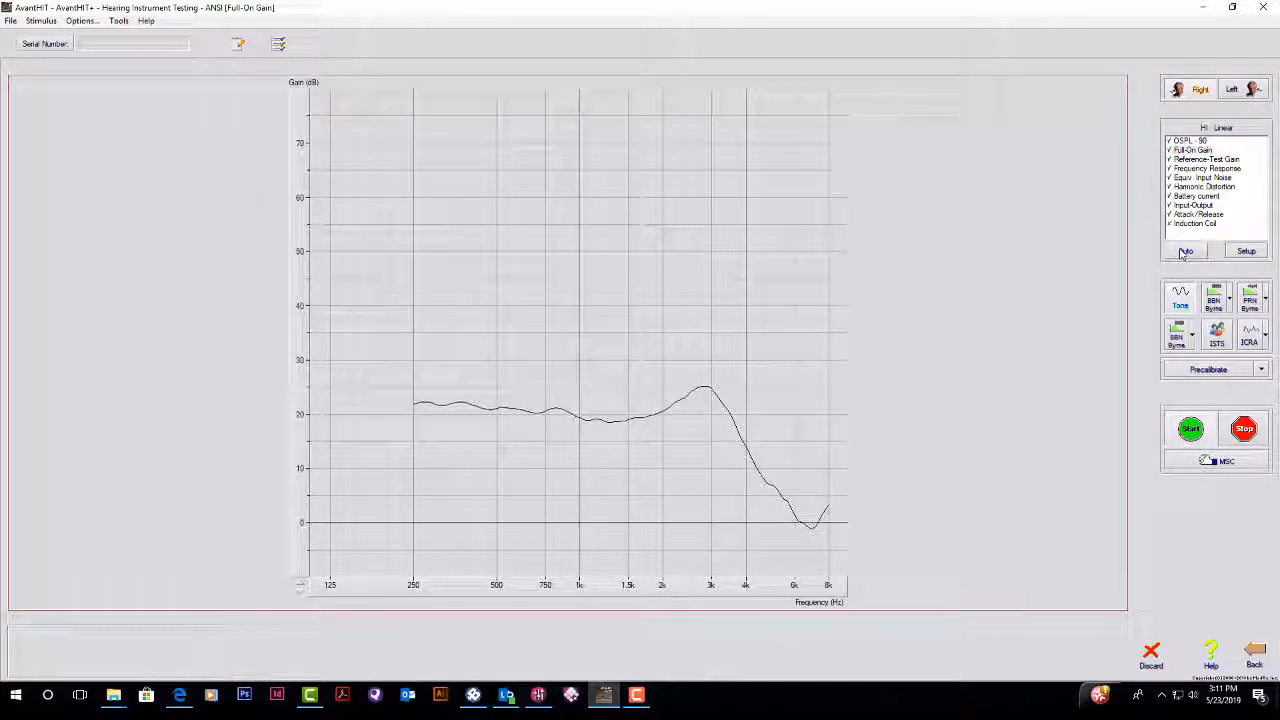
{"action": "left_click", "coordinate": [1193, 149]}
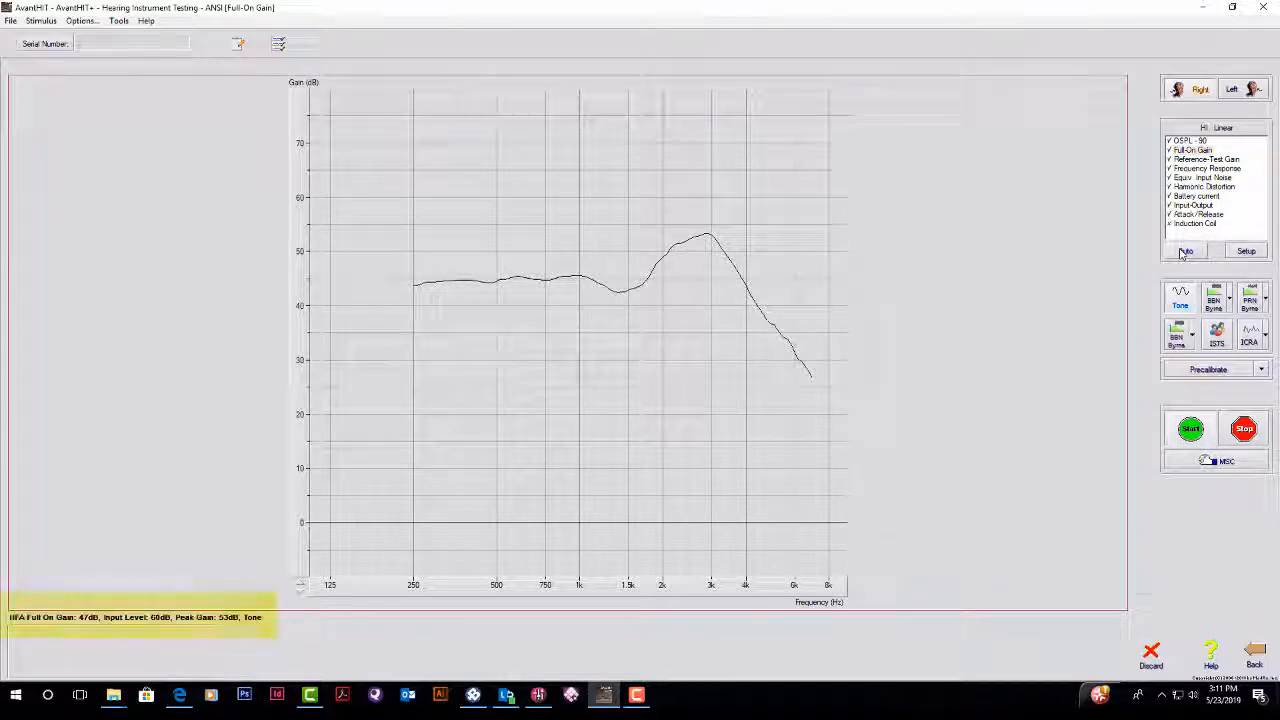
{"action": "left_click", "coordinate": [1190, 428]}
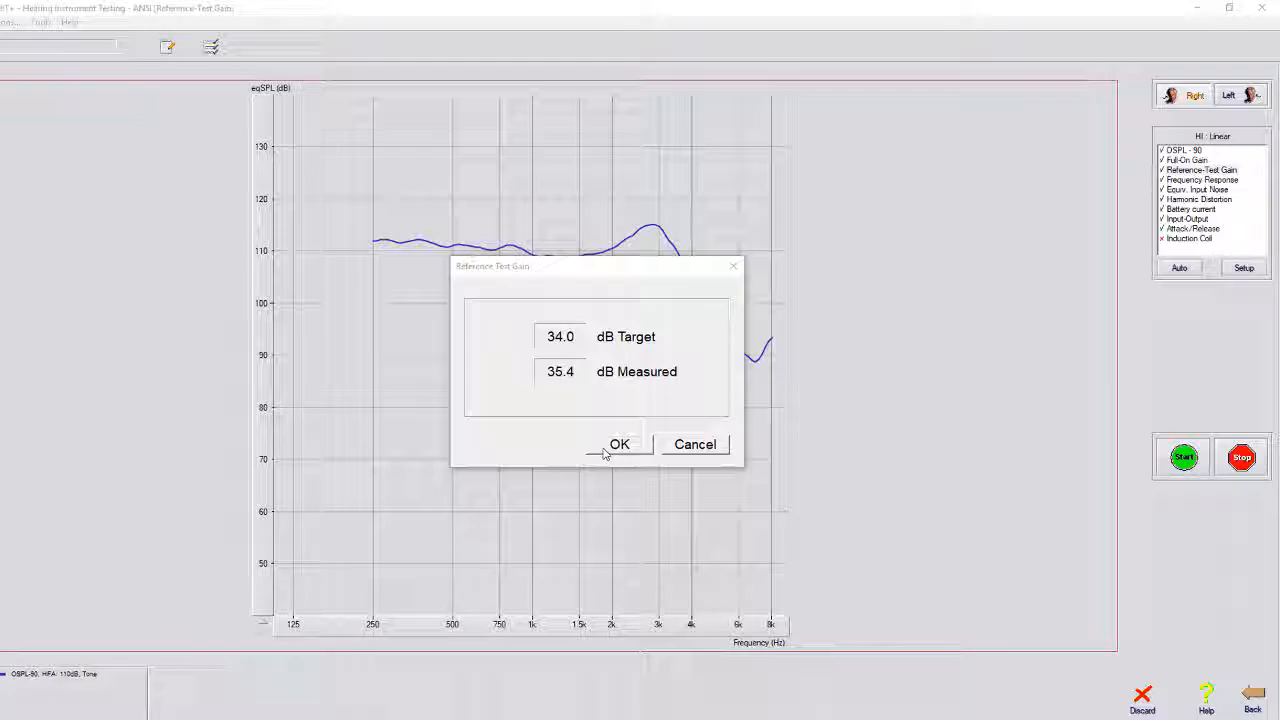
{"action": "left_click", "coordinate": [619, 444]}
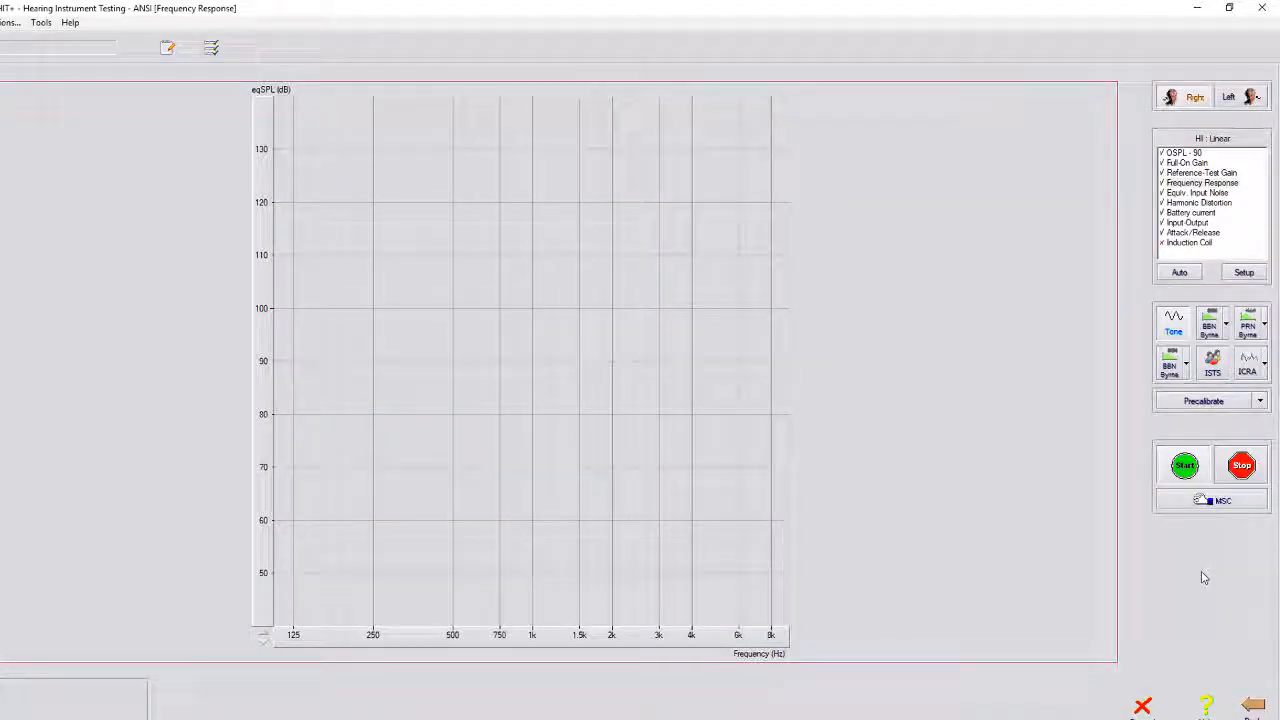
Advance through Frequency Response, Equivalent Input Noise, Harmonic Distortion and Battery Current (2.03 mA).
{"action": "left_click", "coordinate": [1201, 182]}
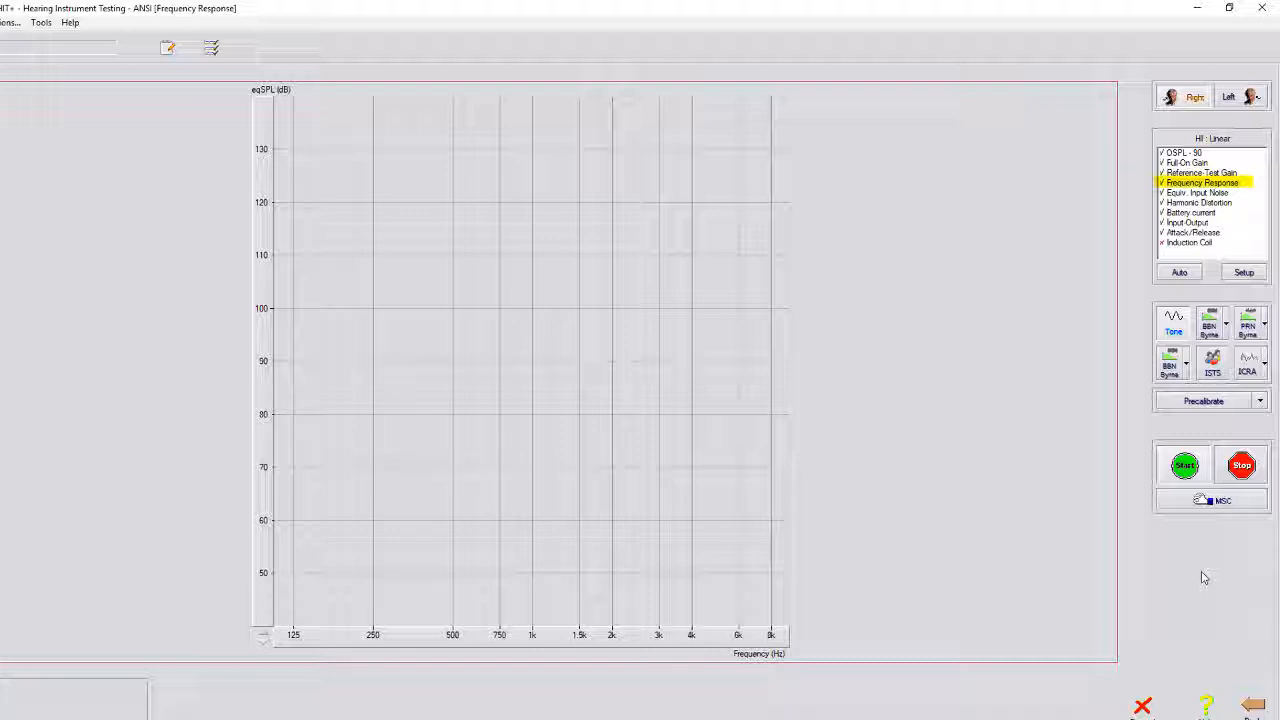
{"action": "left_click", "coordinate": [1184, 465]}
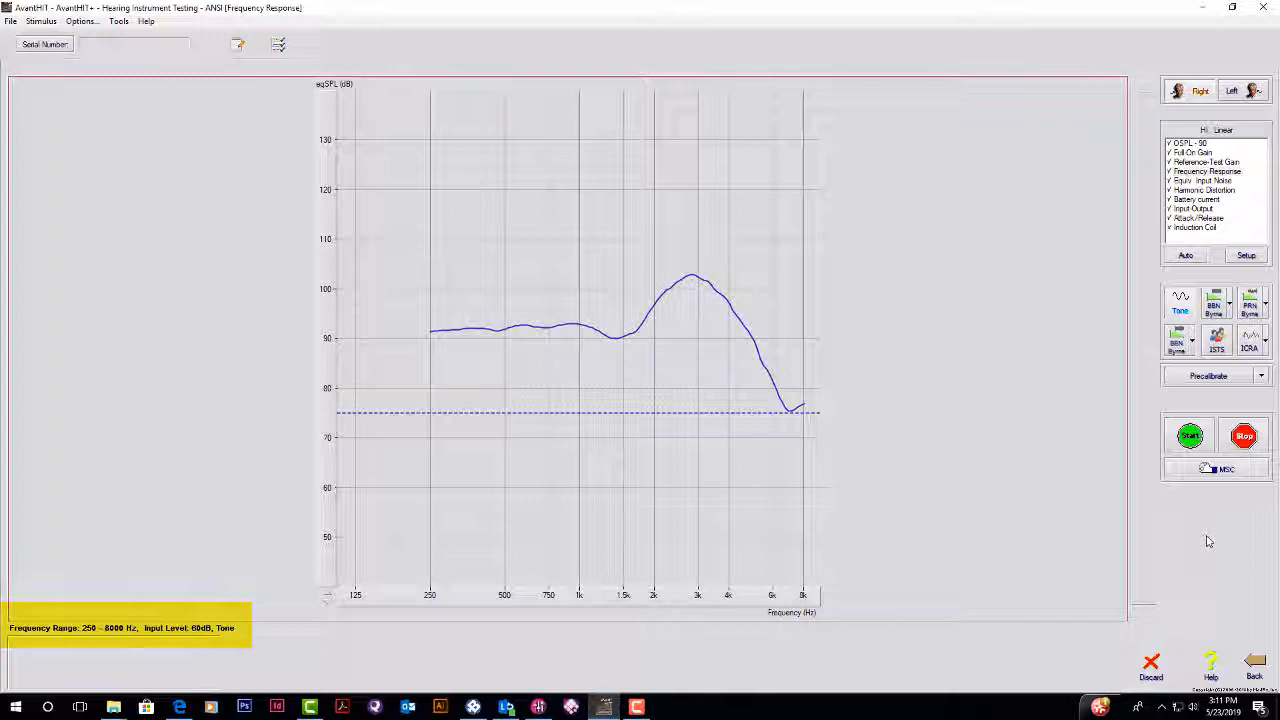
{"action": "left_click", "coordinate": [1203, 180]}
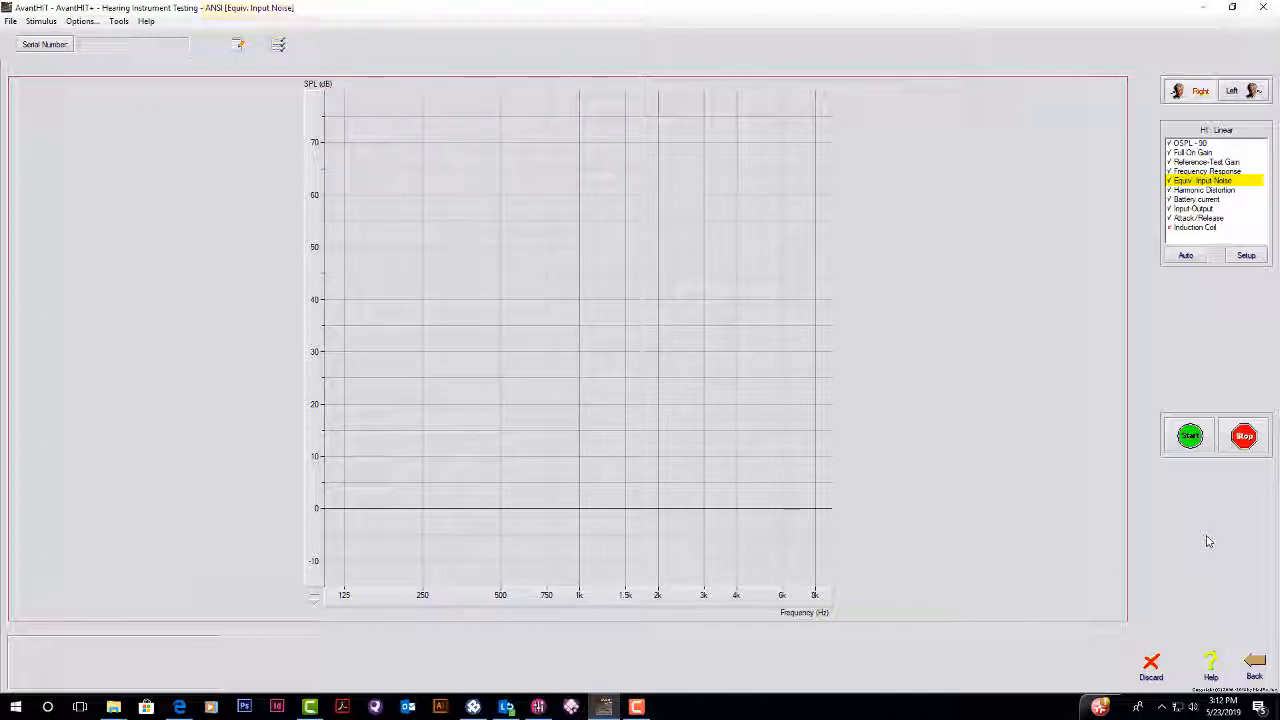
{"action": "left_click", "coordinate": [1204, 190]}
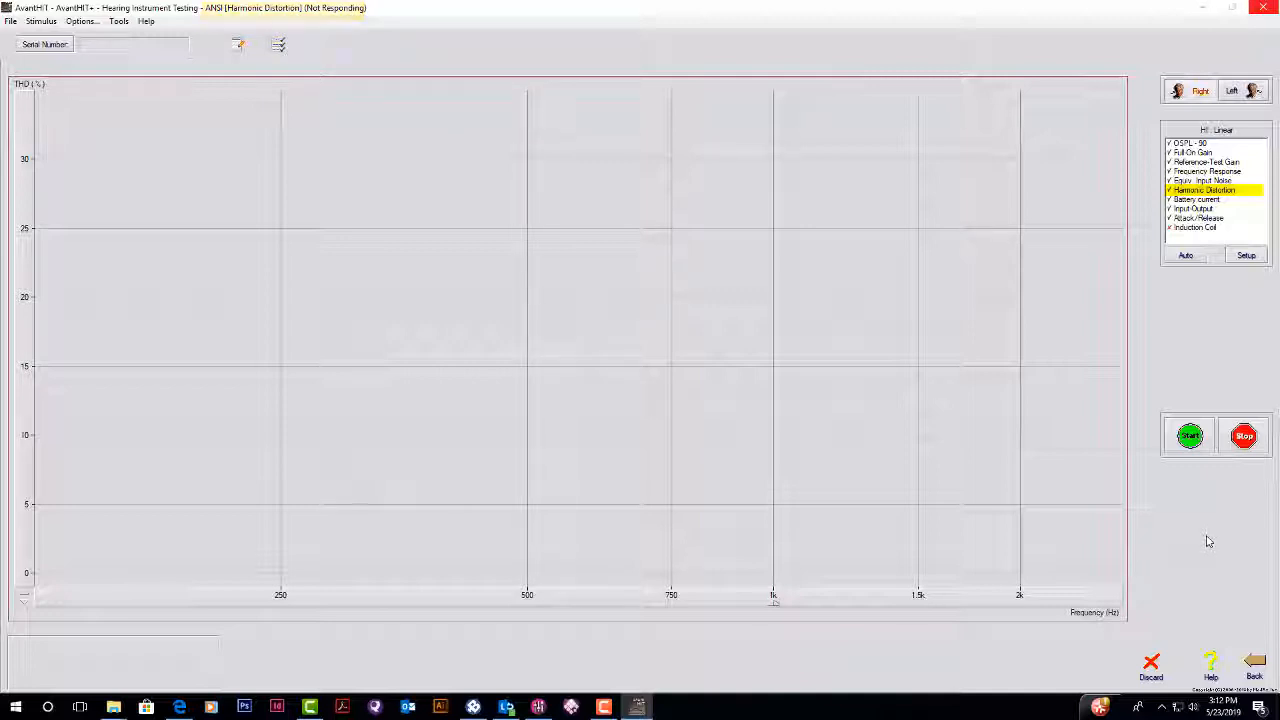
{"action": "left_click", "coordinate": [1197, 199]}
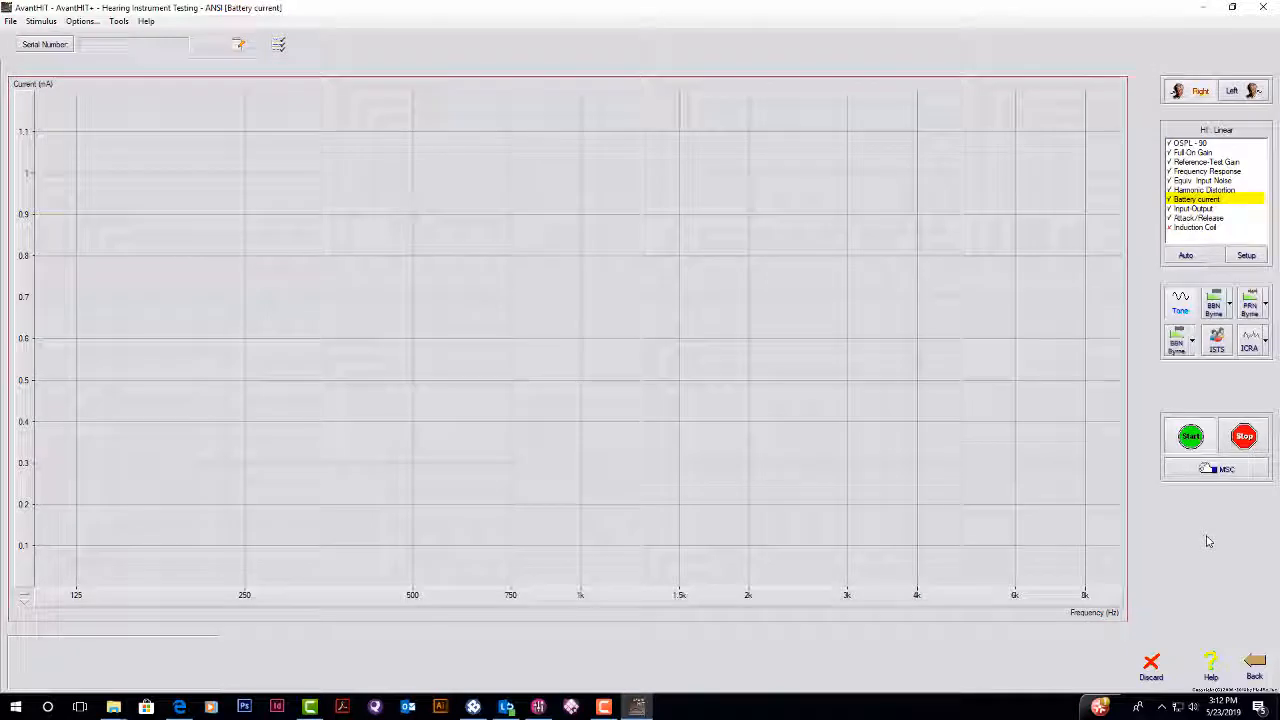
{"action": "left_click", "coordinate": [1190, 436]}
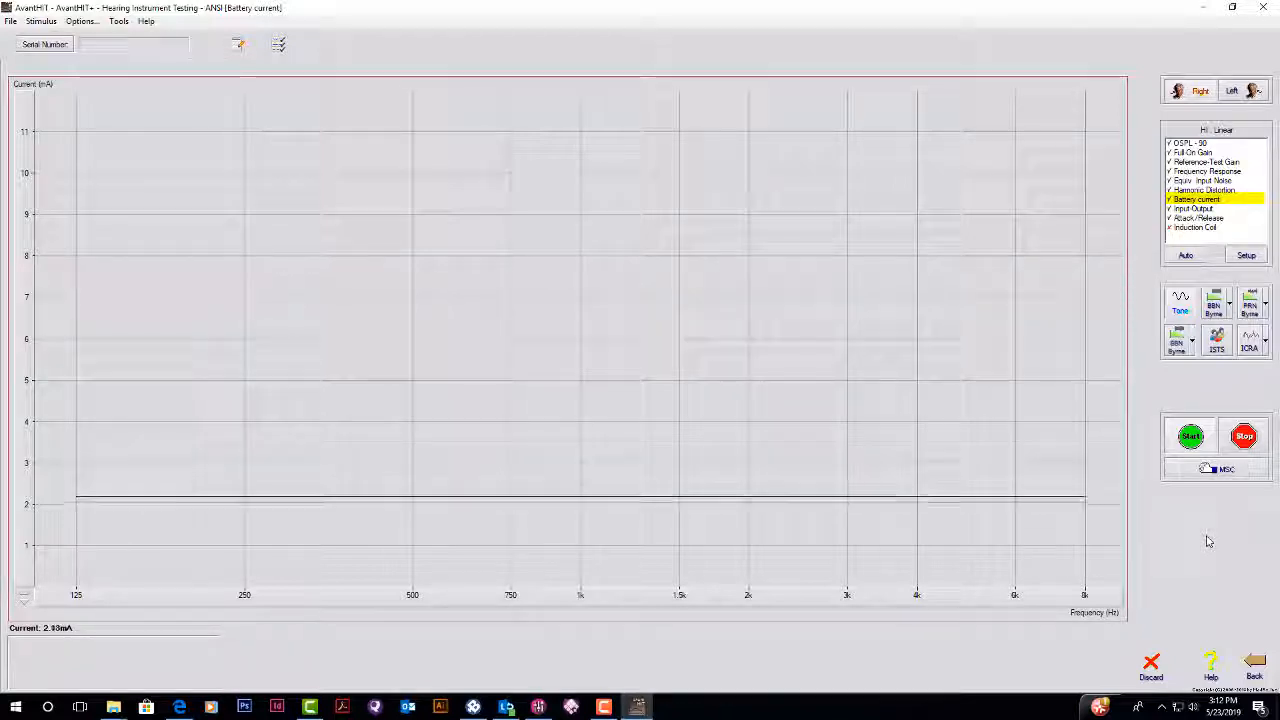
{"action": "left_click", "coordinate": [1190, 435]}
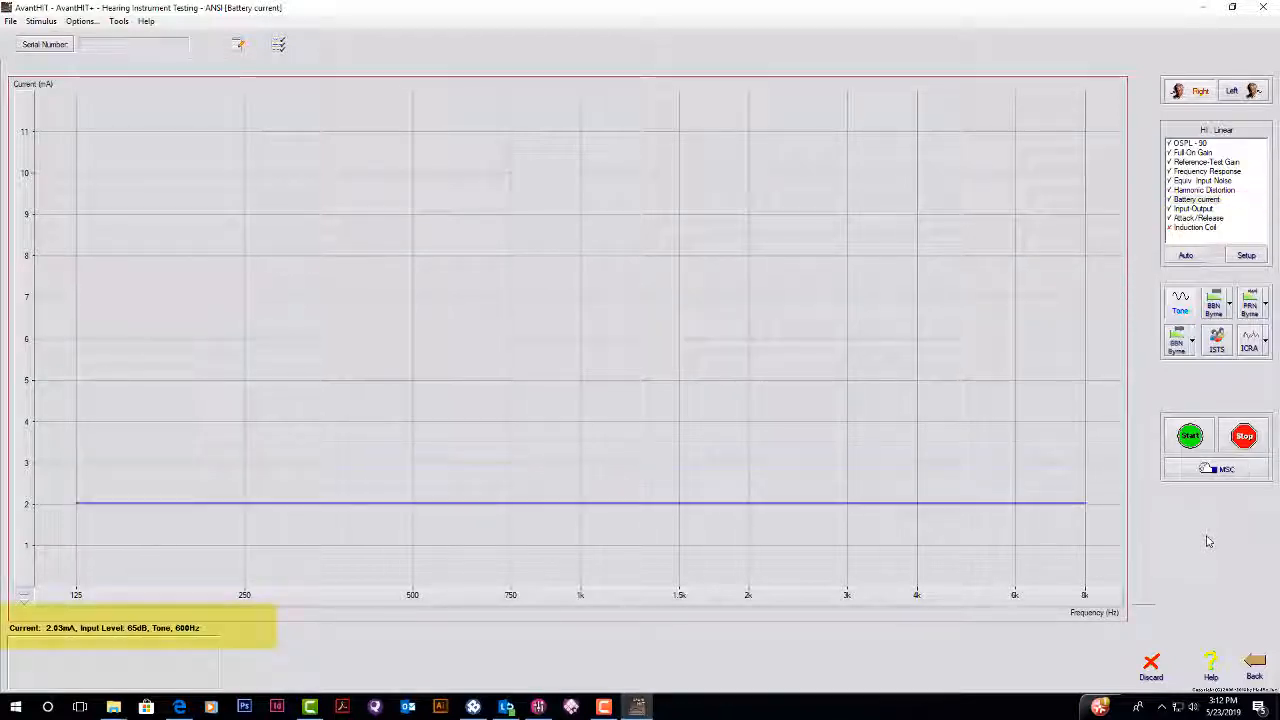
{"action": "left_click", "coordinate": [1193, 208]}
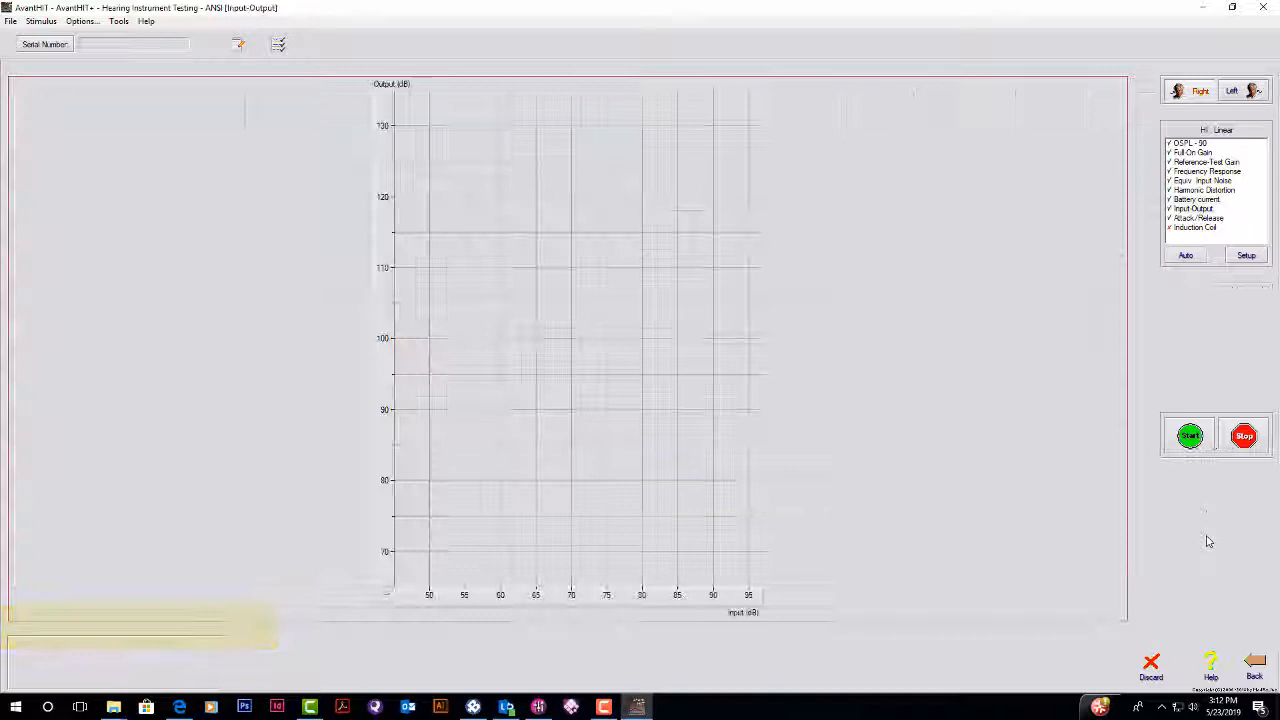
Run Input-Output and Attack/Release, ending on OSPL-90 results (HFA 110 dB, peak 115 dB).
{"action": "left_click", "coordinate": [1193, 208]}
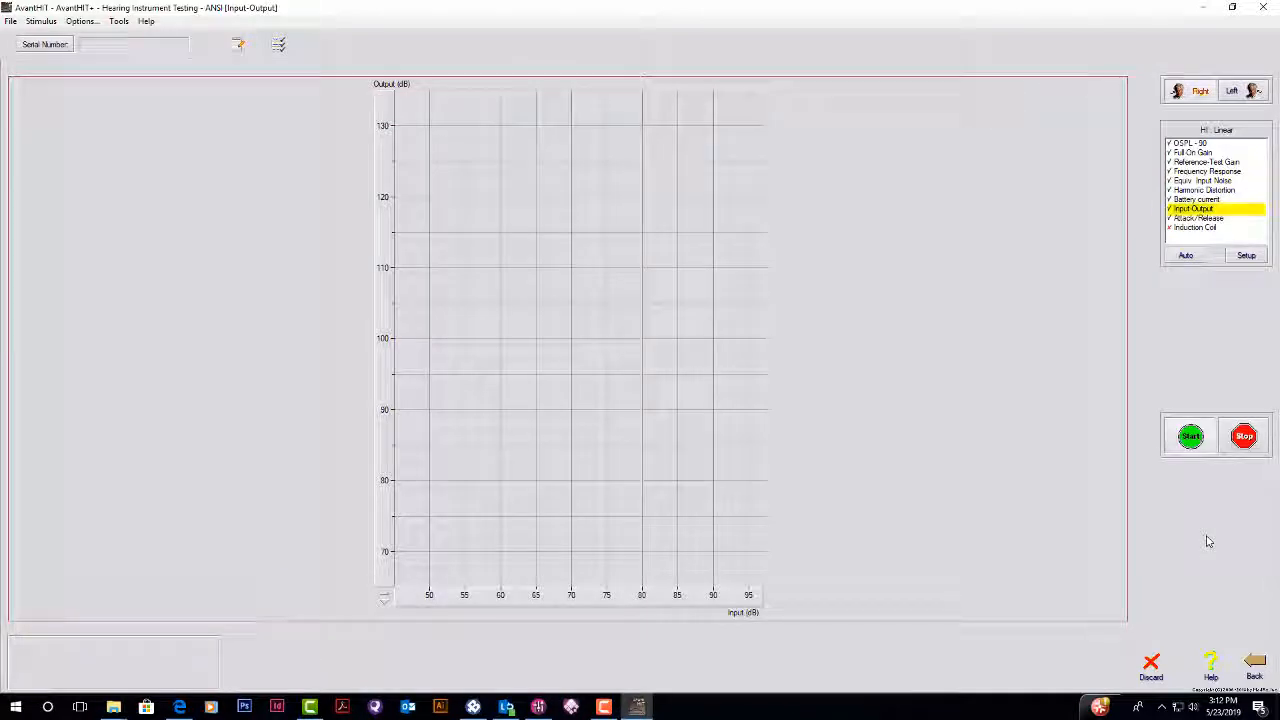
{"action": "left_click", "coordinate": [1190, 435]}
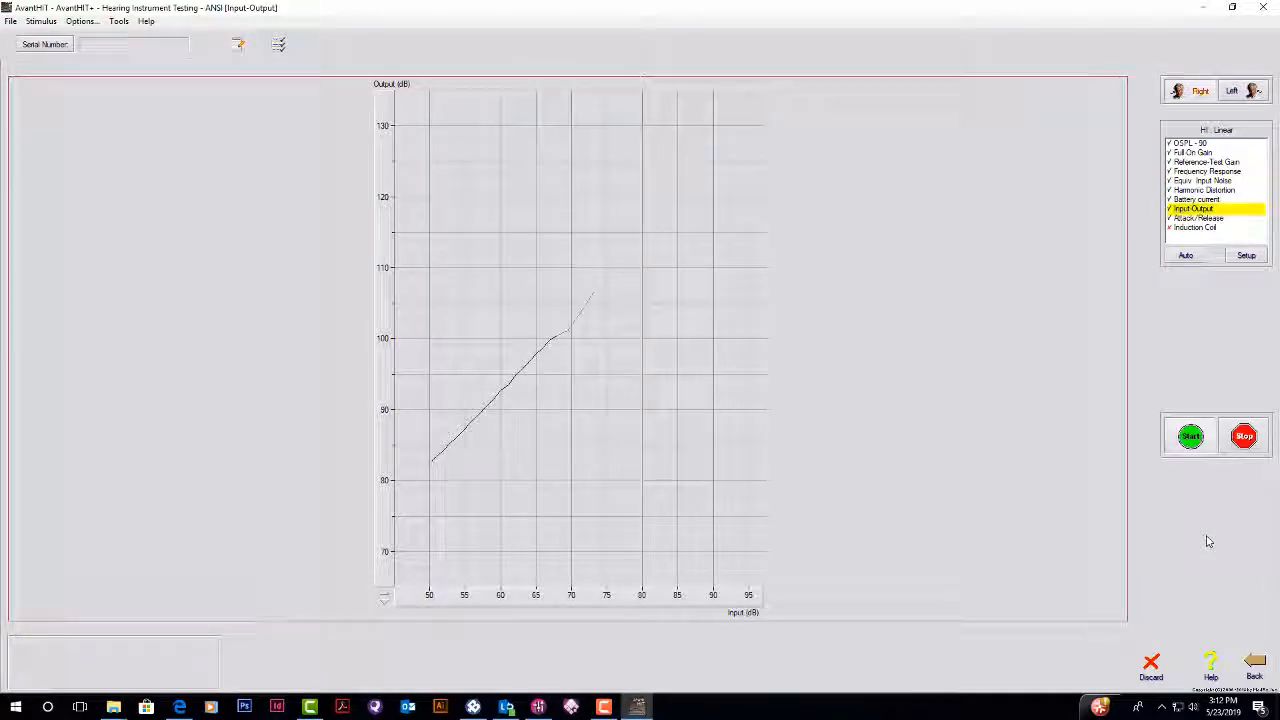
{"action": "left_click", "coordinate": [1190, 435]}
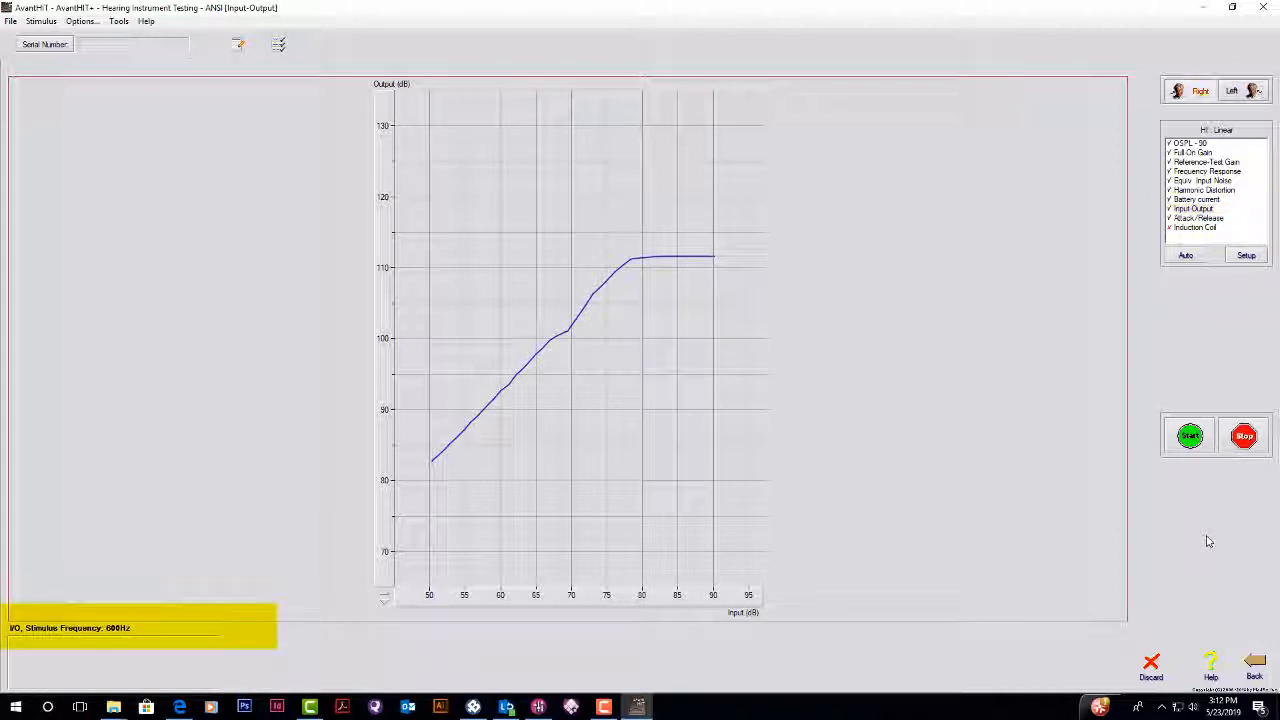
{"action": "left_click", "coordinate": [1198, 218]}
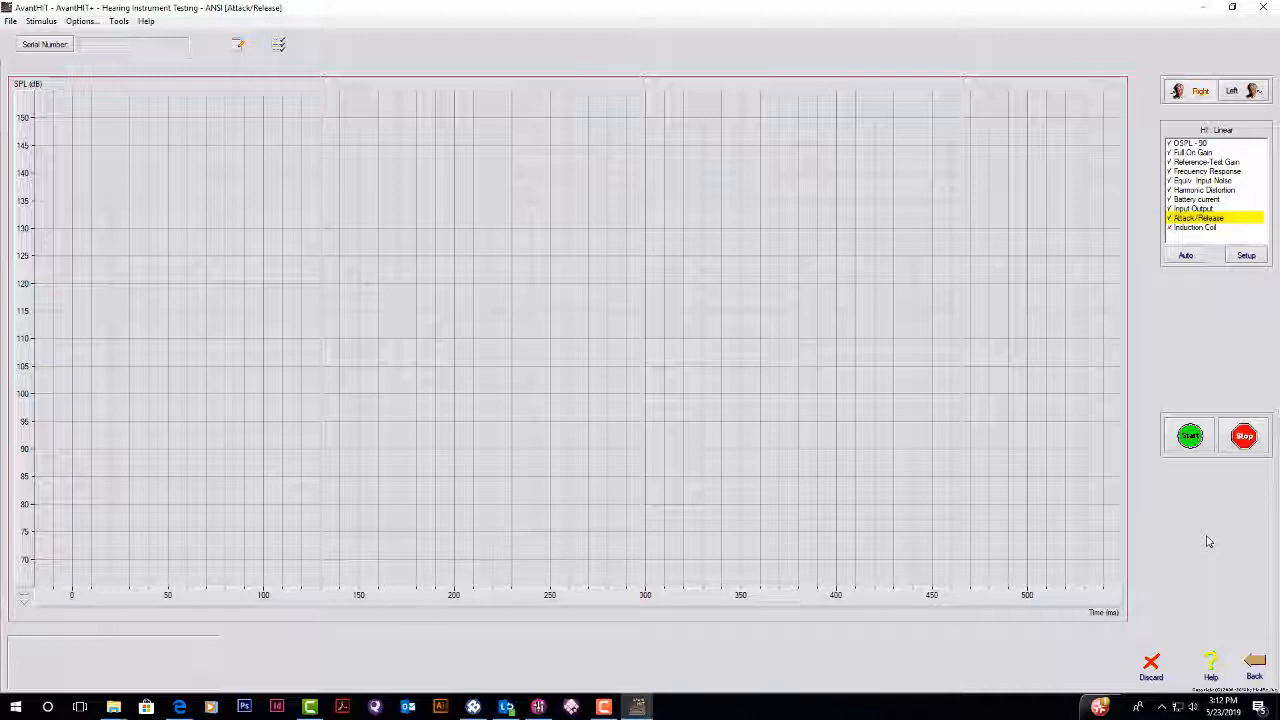
{"action": "left_click", "coordinate": [1190, 435]}
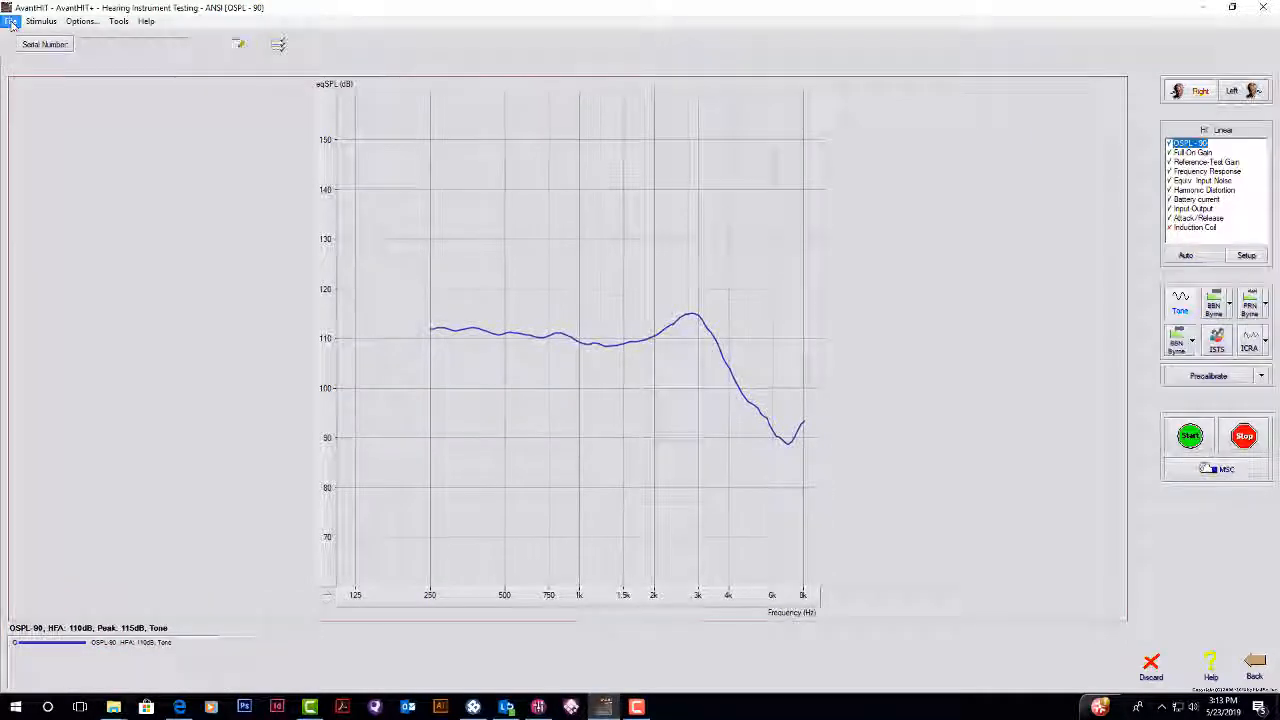
{"action": "left_click", "coordinate": [14, 21]}
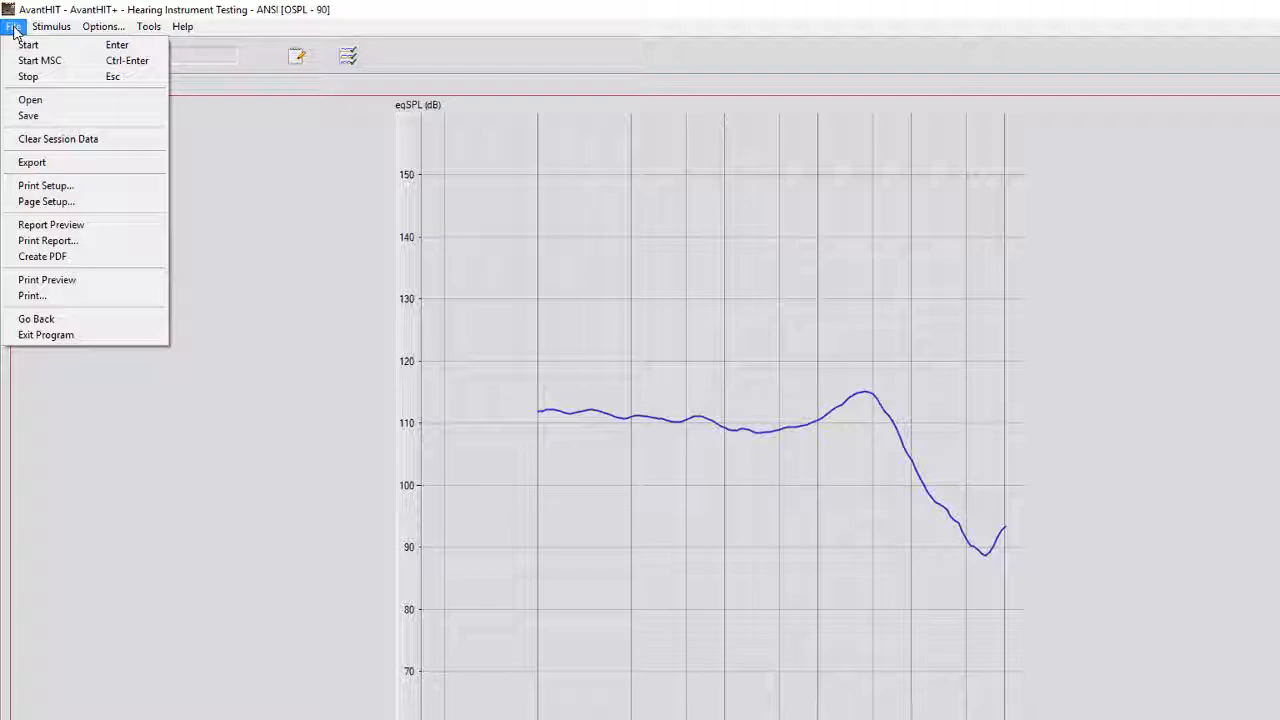
{"action": "mouse_move", "coordinate": [51, 224]}
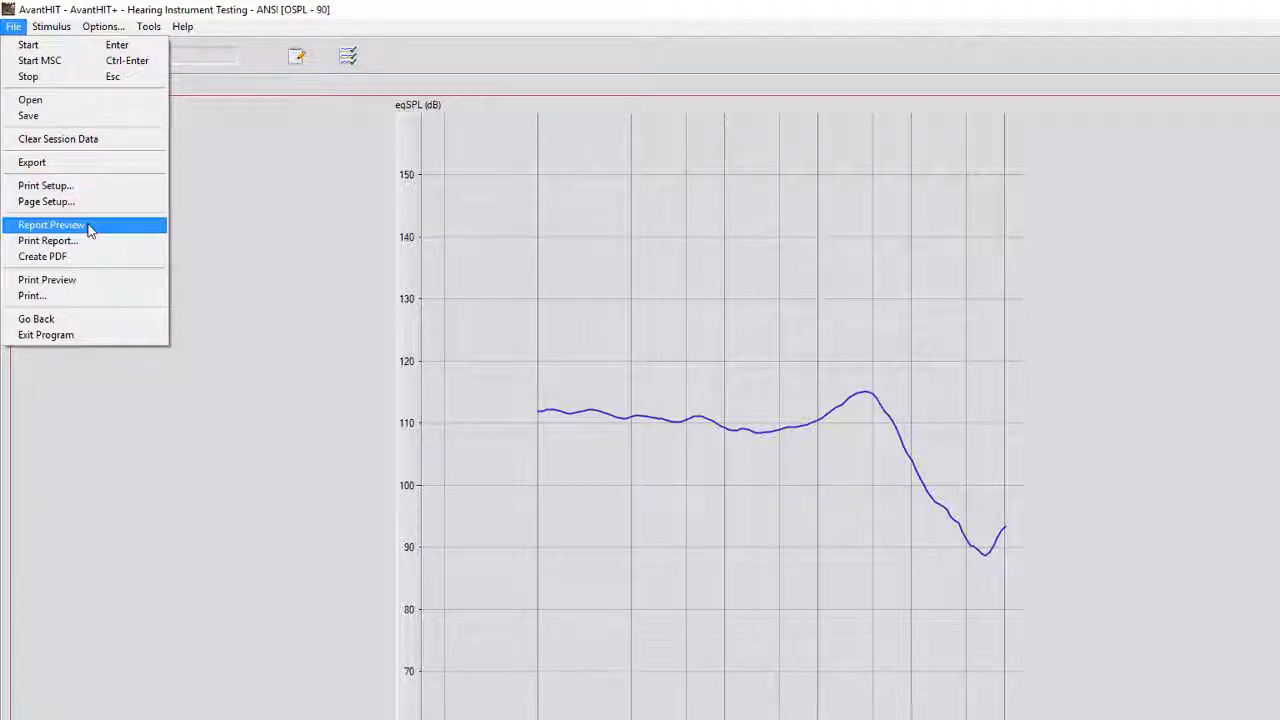
{"action": "left_click", "coordinate": [50, 224]}
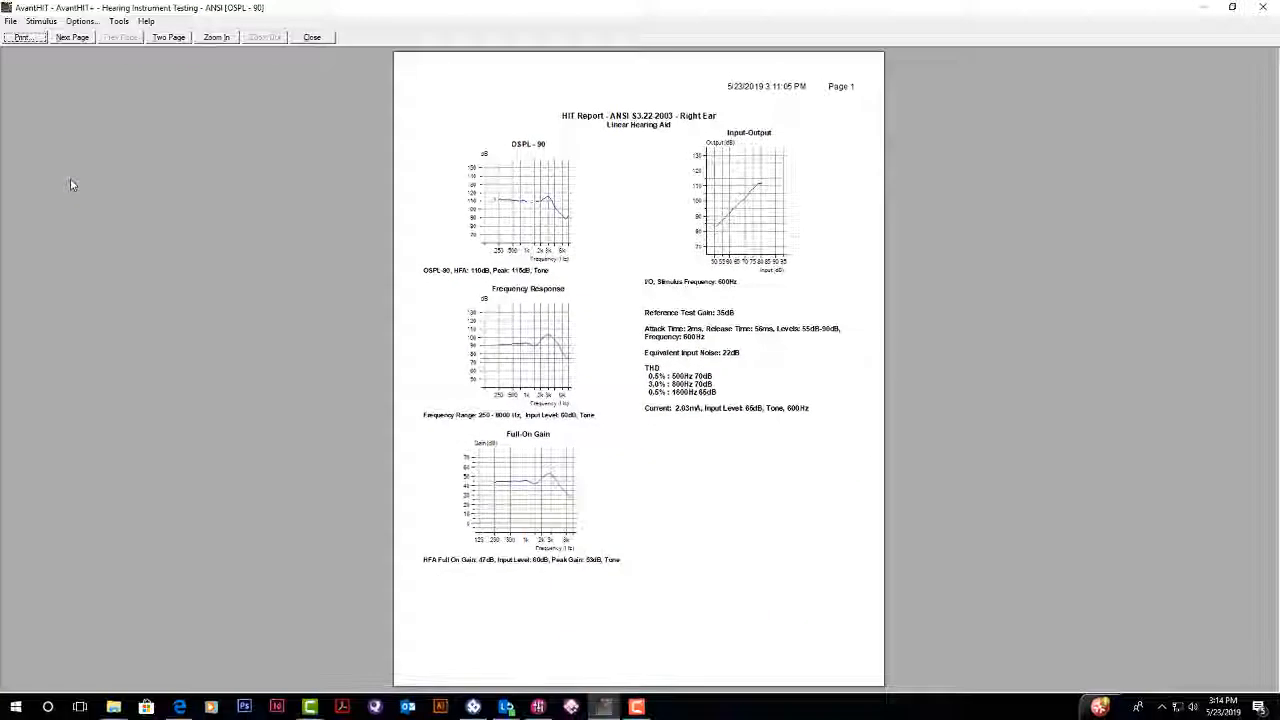
{"action": "left_click", "coordinate": [11, 21]}
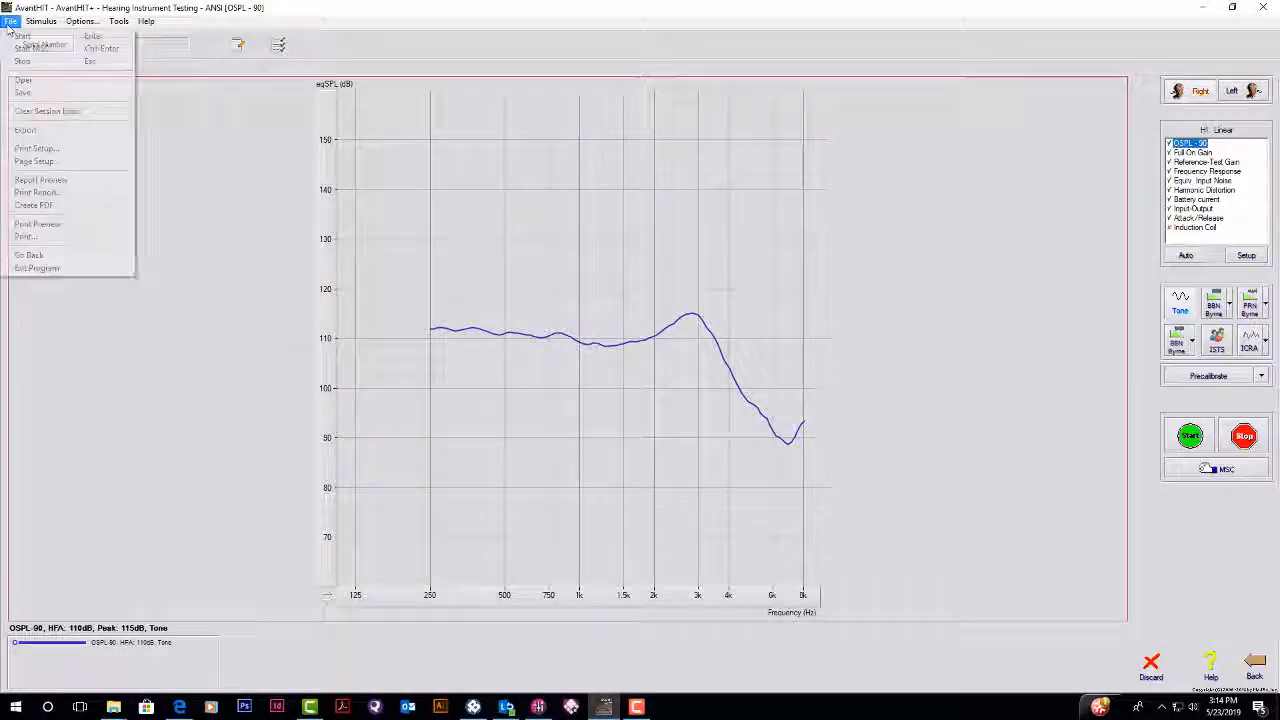
{"action": "left_click", "coordinate": [26, 236]}
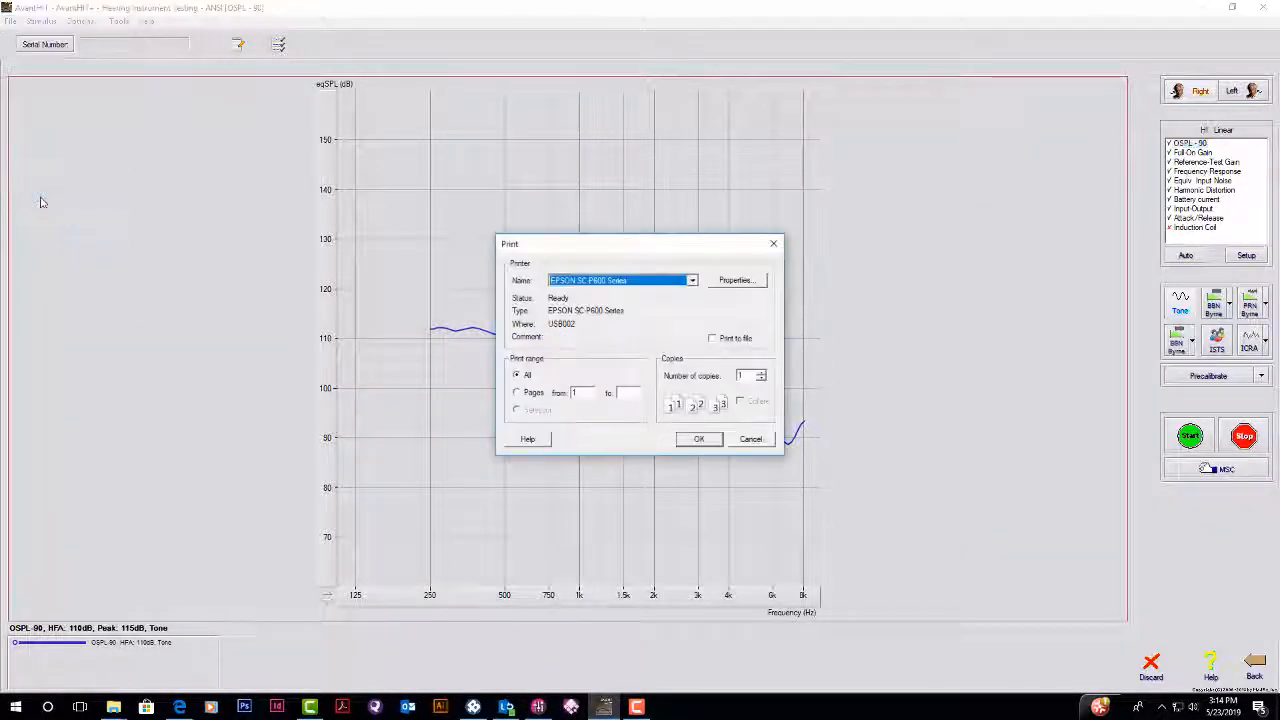
{"action": "left_click", "coordinate": [751, 438]}
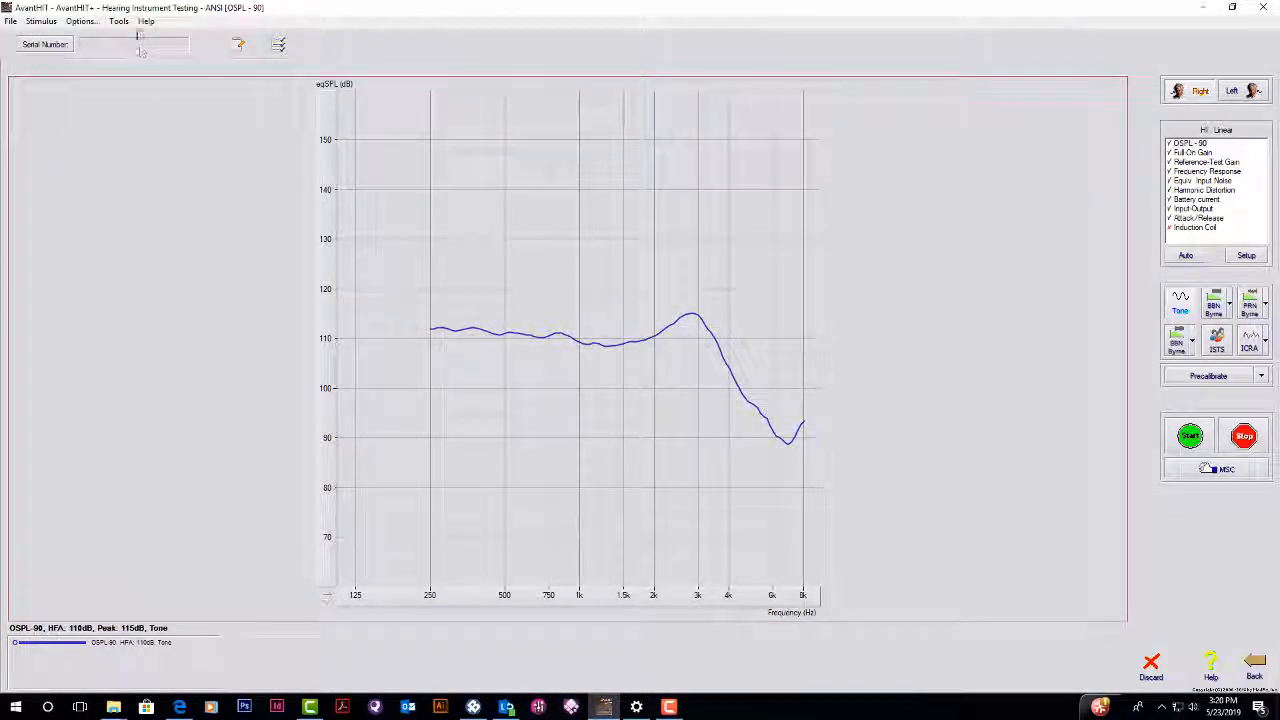
Open the Help page for the OSPL-90 test.
{"action": "left_click", "coordinate": [146, 21]}
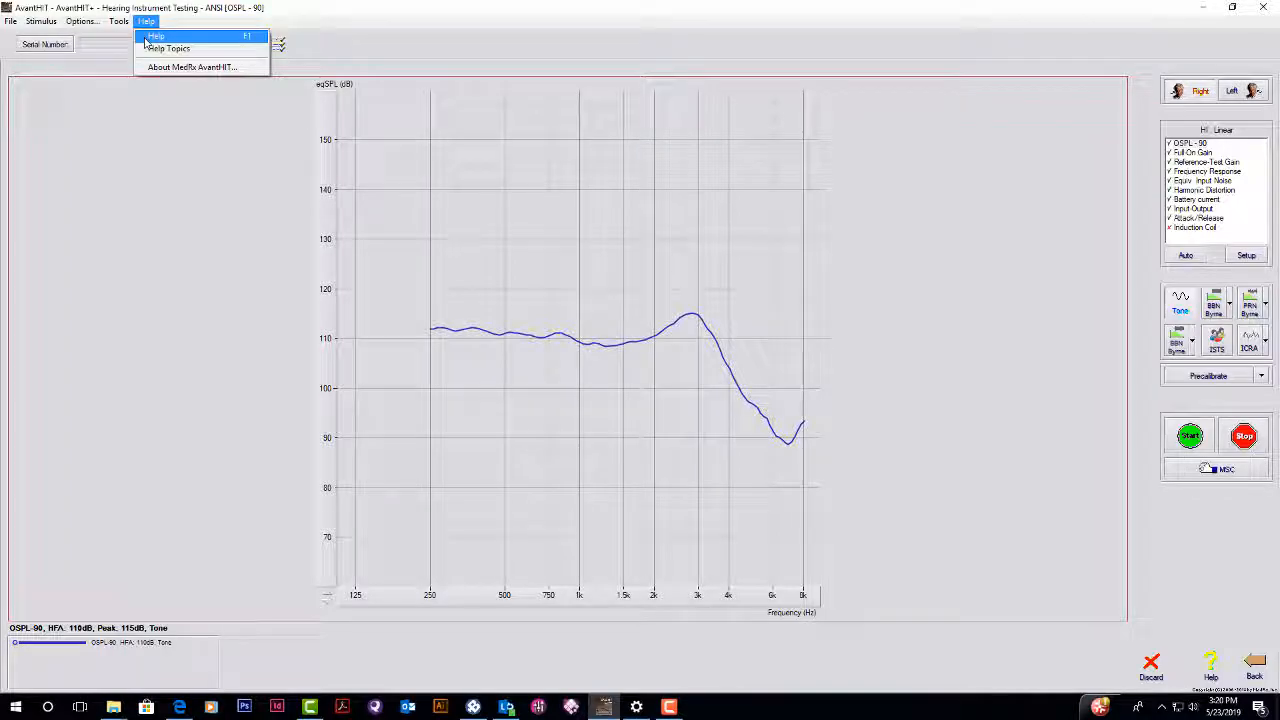
{"action": "left_click", "coordinate": [168, 48]}
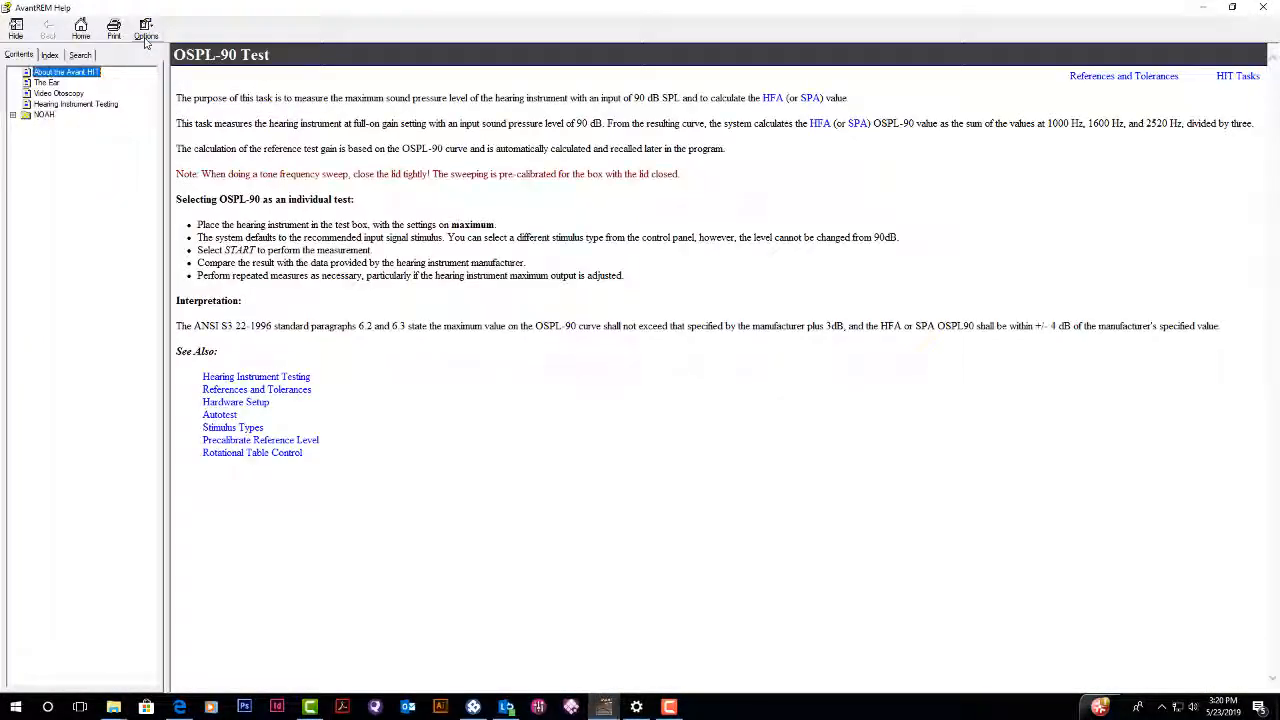